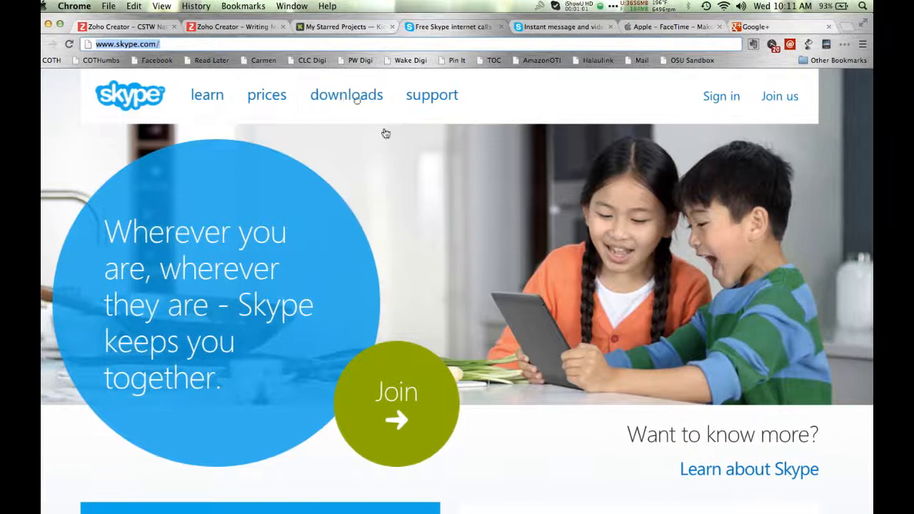
# Browse the Skype for Mac download page on skype.com, then bring Skype forward
pyautogui.click(346, 94)
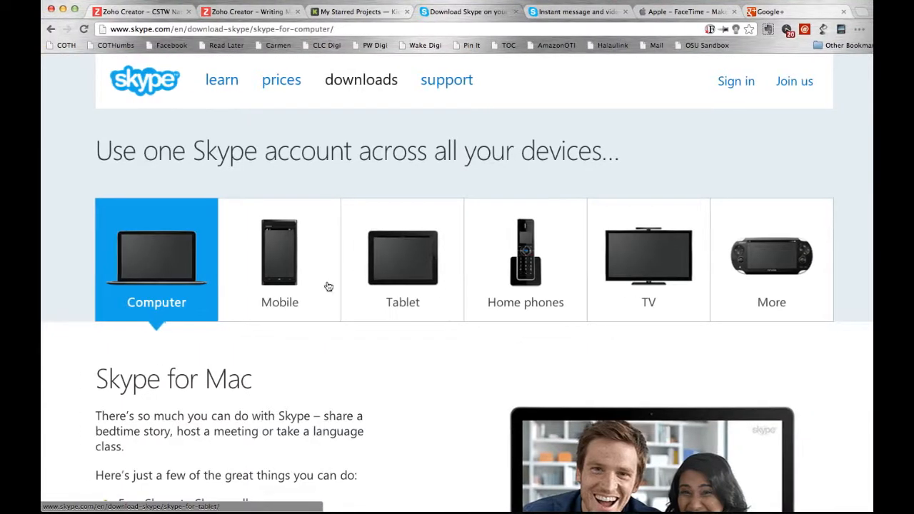
pyautogui.scroll(-3)
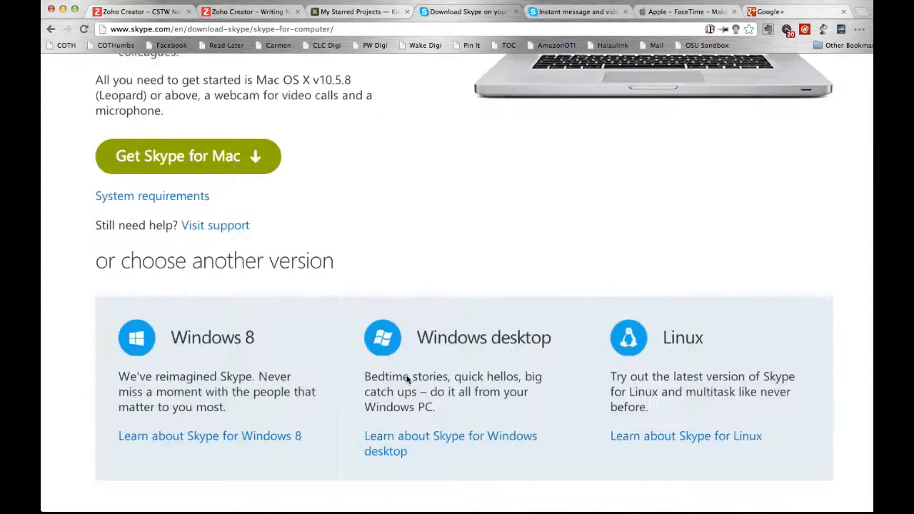
pyautogui.scroll(-3)
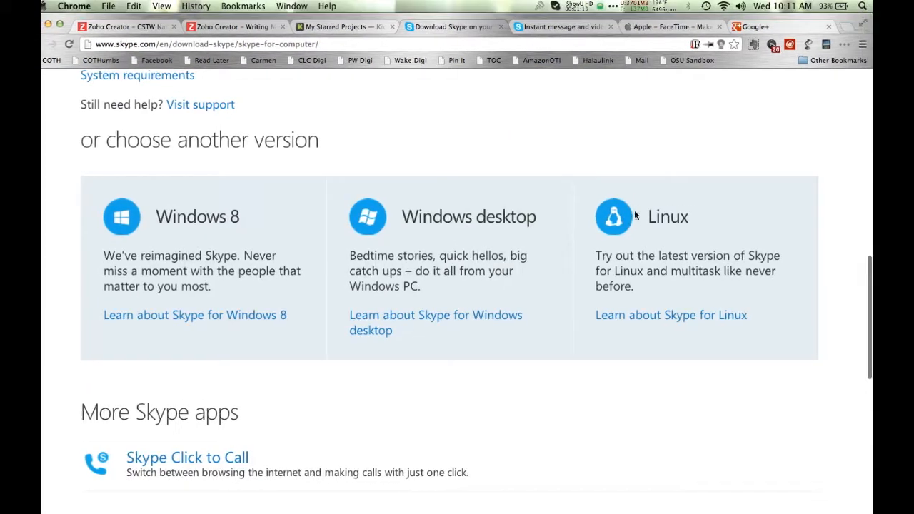
pyautogui.scroll(3)
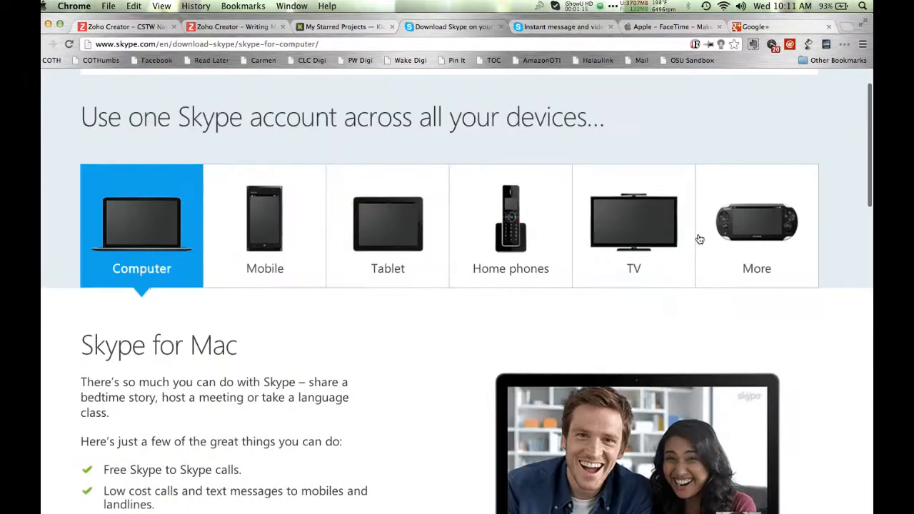
pyautogui.scroll(-3)
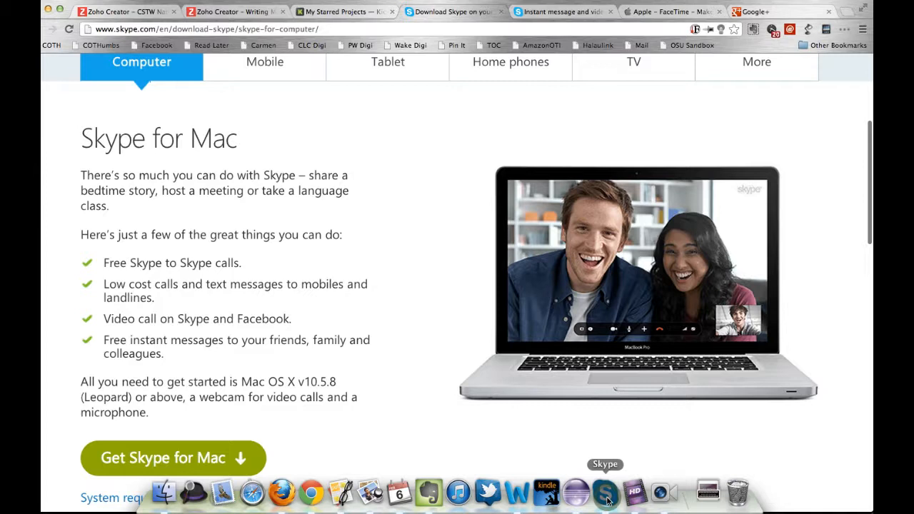
pyautogui.click(604, 490)
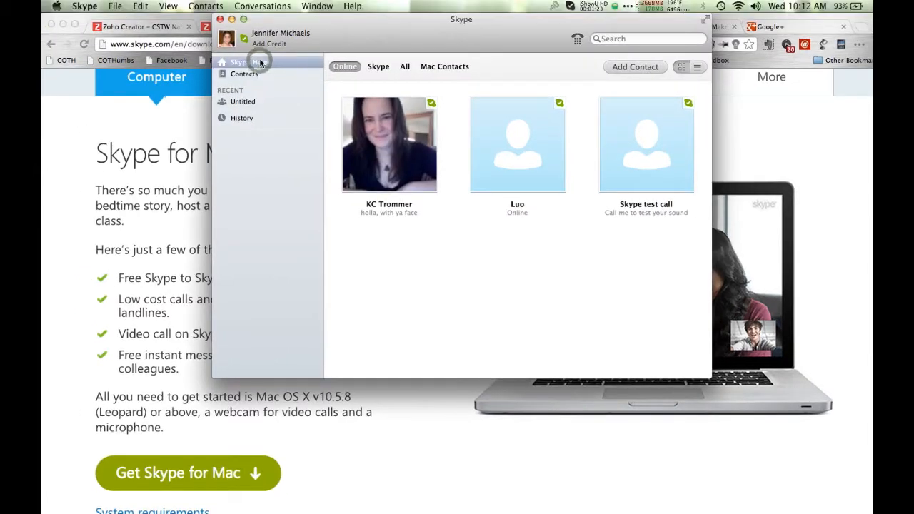
# Glance at the Skype Home status feed, then return to the online contacts list
pyautogui.click(240, 62)
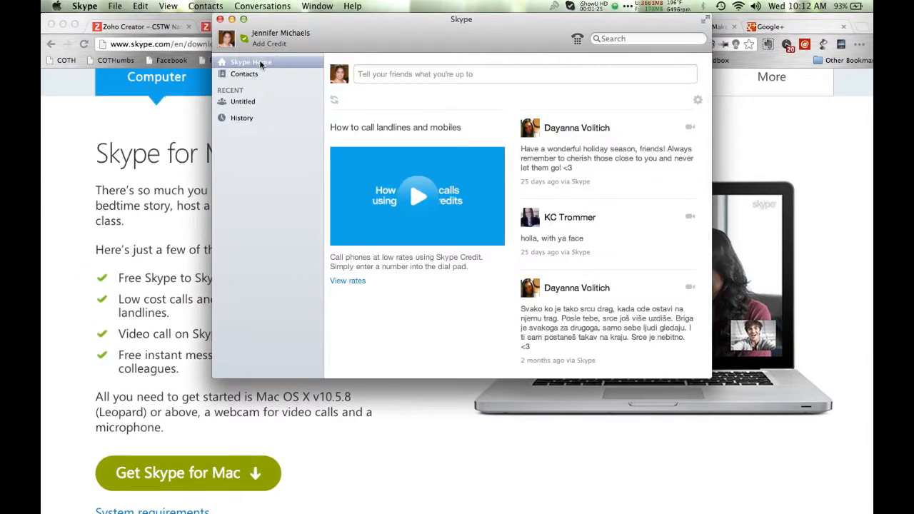
pyautogui.click(244, 74)
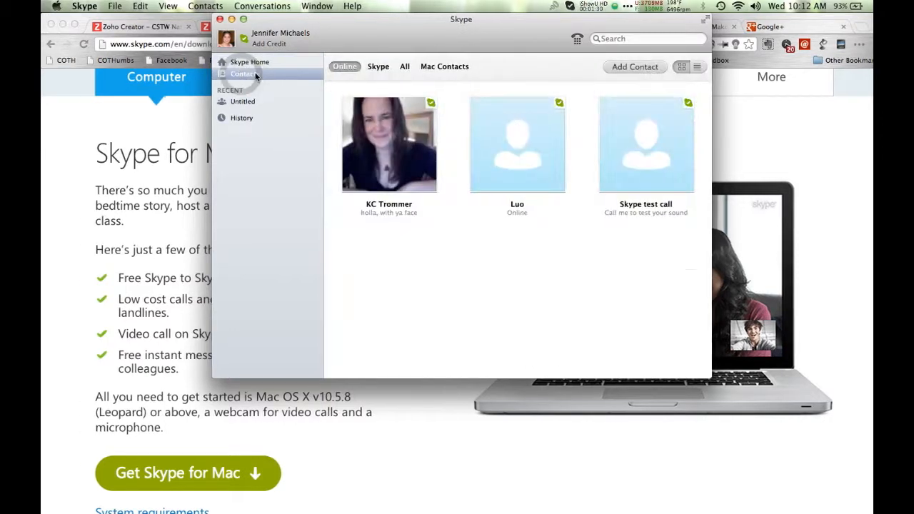
pyautogui.click(634, 67)
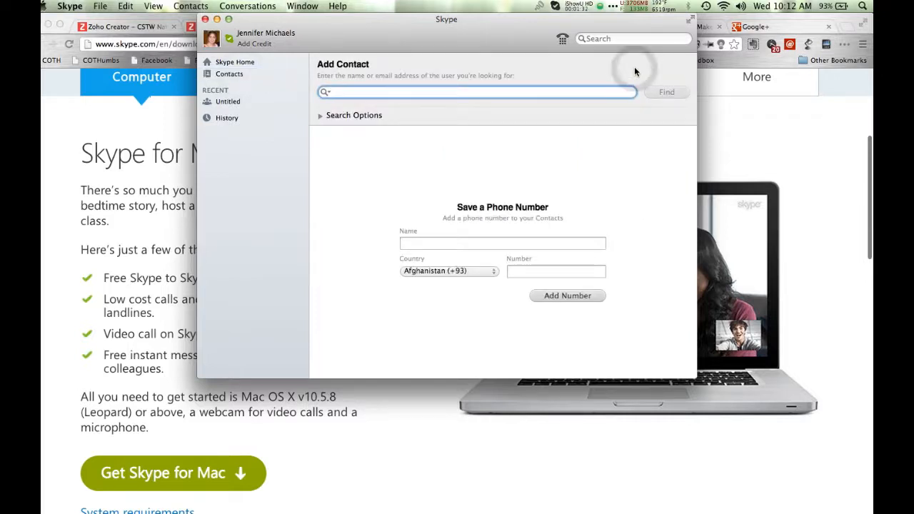
pyautogui.write('jn4jenn')
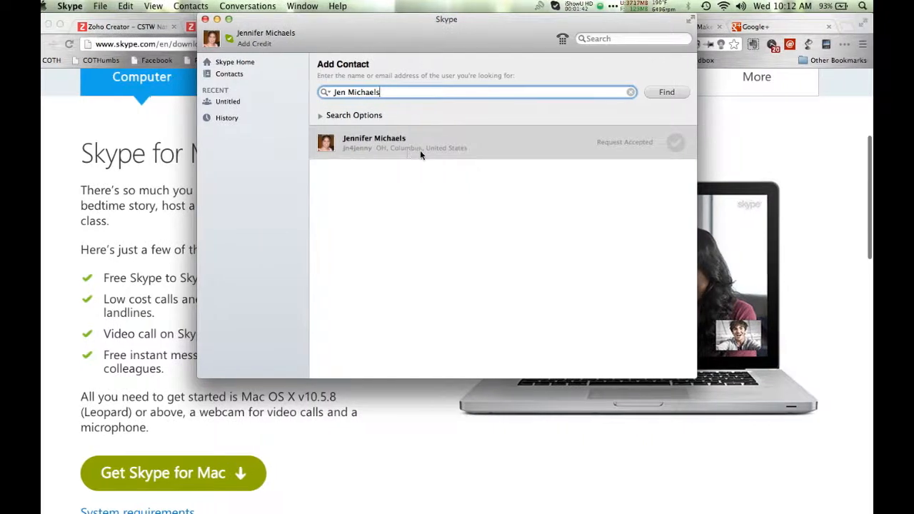
pyautogui.moveTo(662, 143)
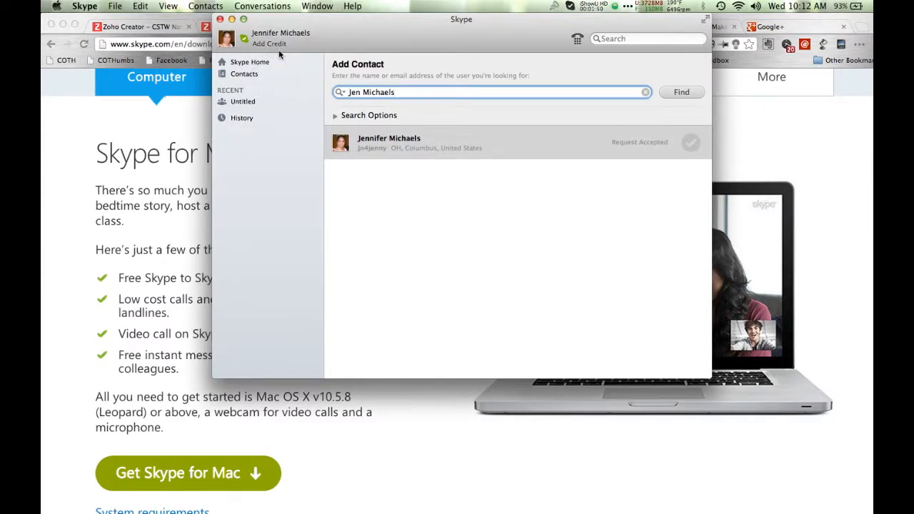
# Back on the online contacts list, select the Skype test call tile
pyautogui.click(244, 73)
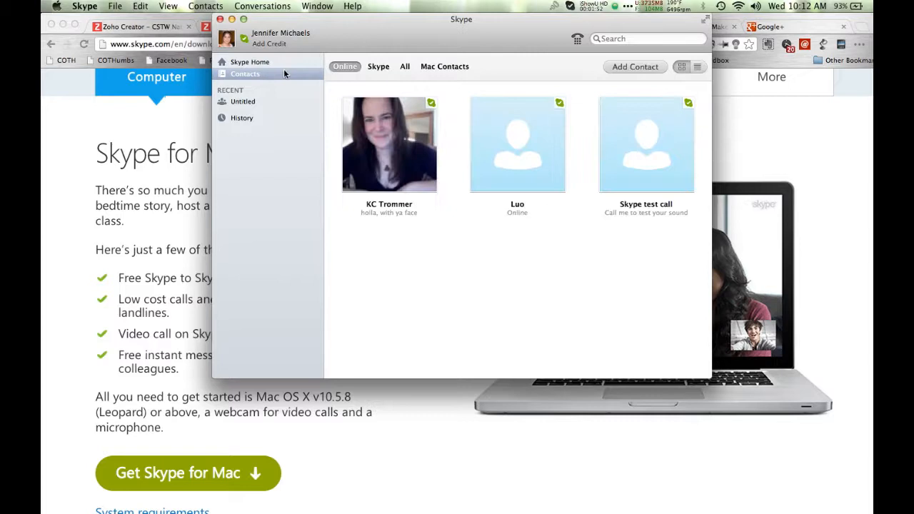
pyautogui.moveTo(399, 125)
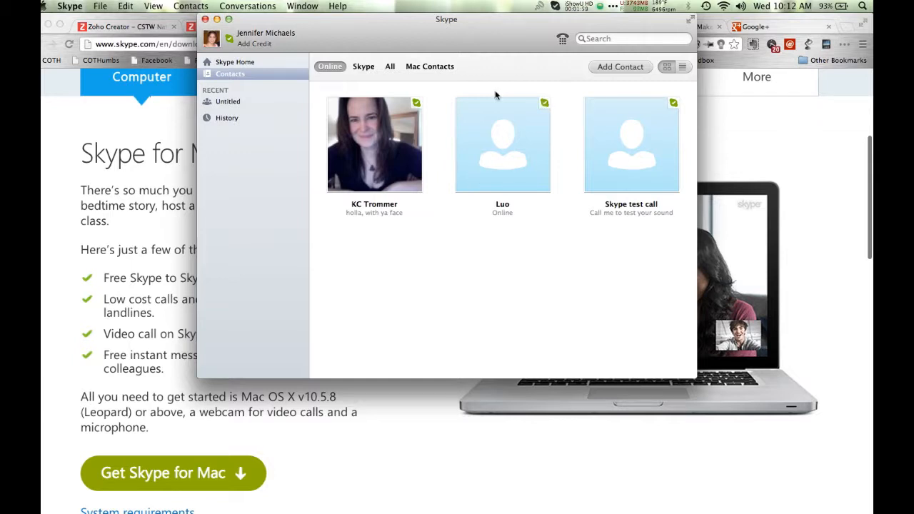
pyautogui.moveTo(536, 80)
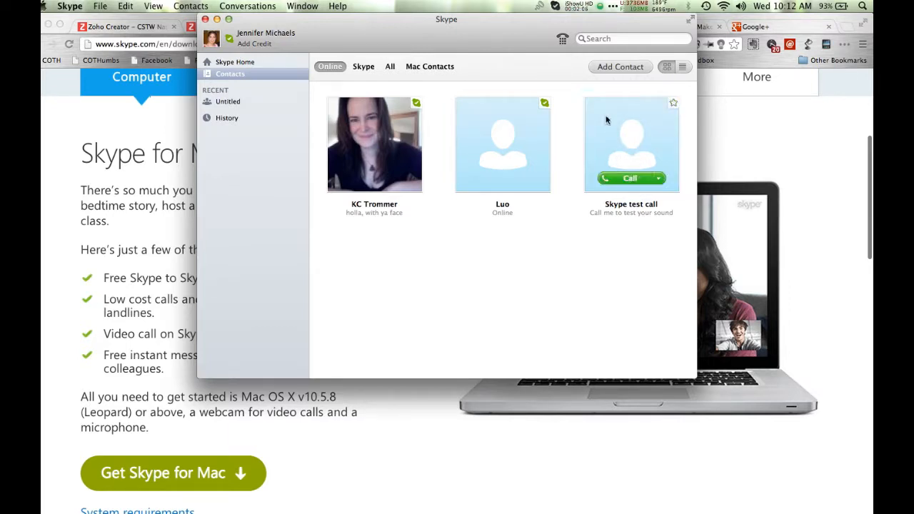
pyautogui.click(631, 145)
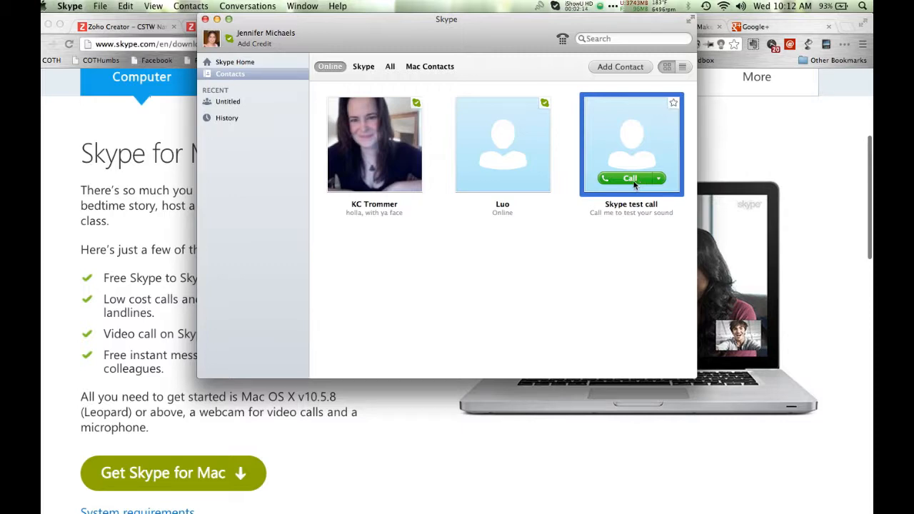
# Call the Skype test call contact and let the six-second call end
pyautogui.click(629, 178)
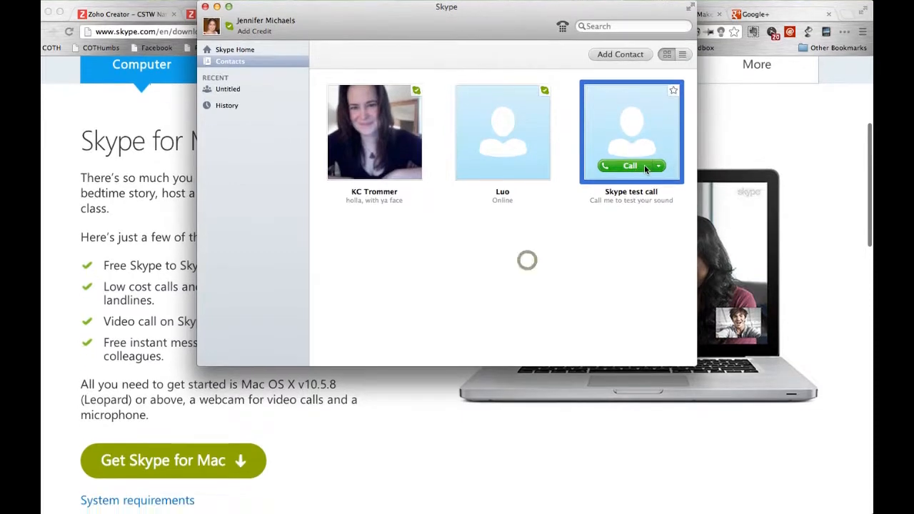
pyautogui.click(628, 166)
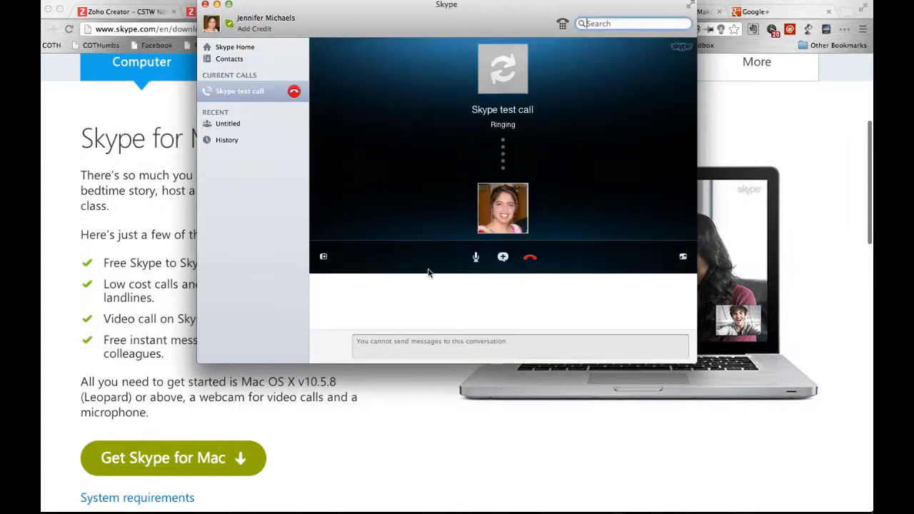
pyautogui.click(529, 256)
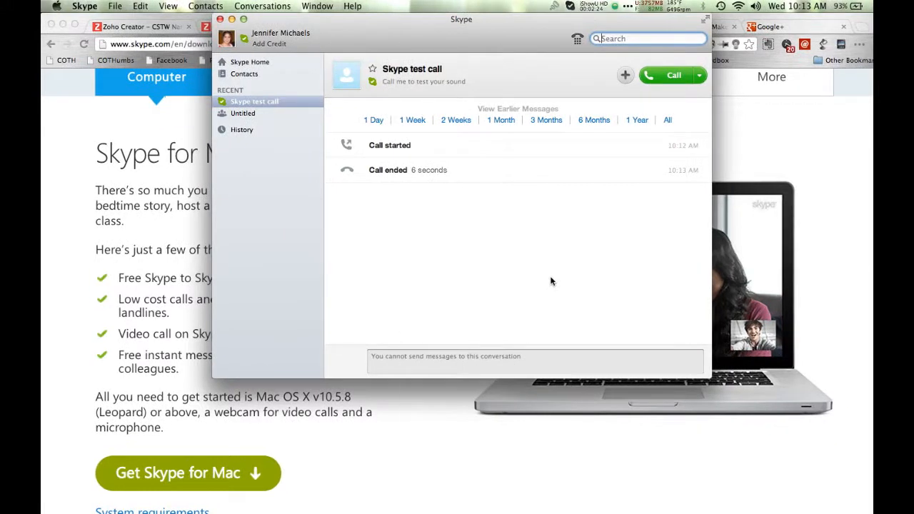
pyautogui.click(84, 5)
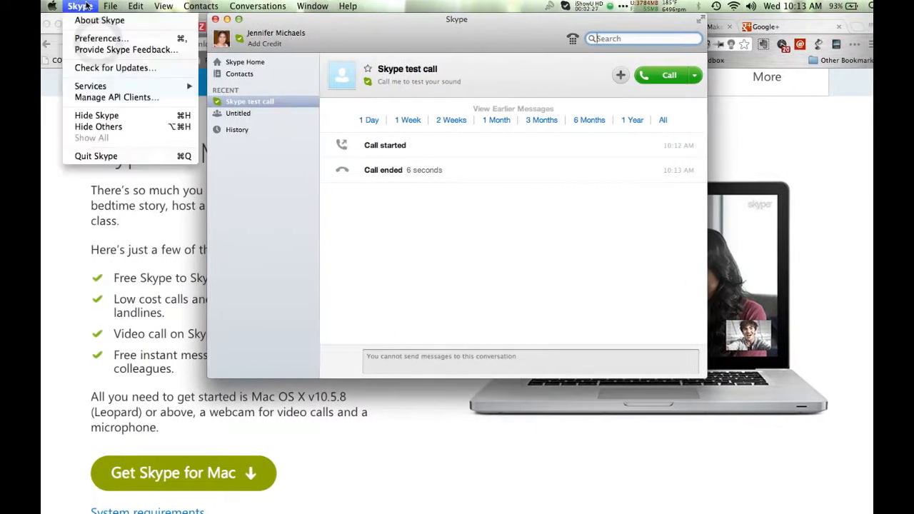
# Show Skype Preferences' Audio/Video pane with microphone, speaker and camera settings
pyautogui.click(101, 38)
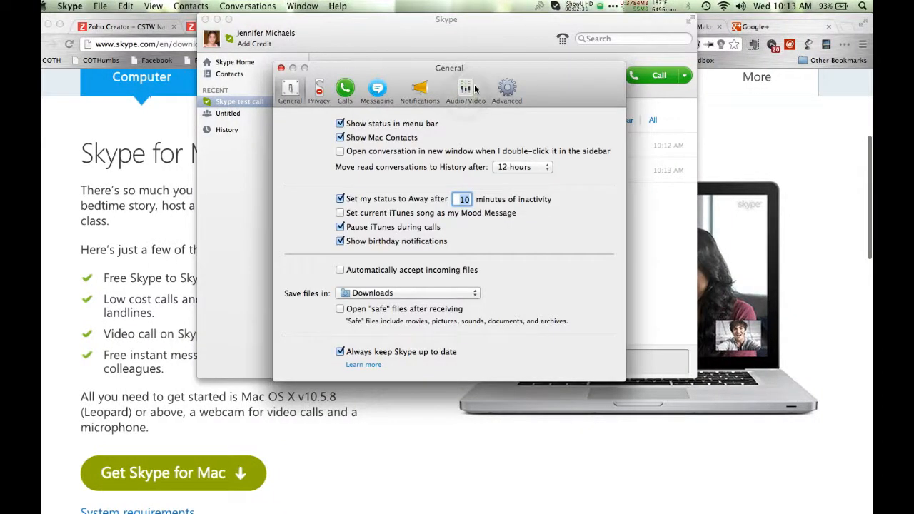
pyautogui.click(465, 88)
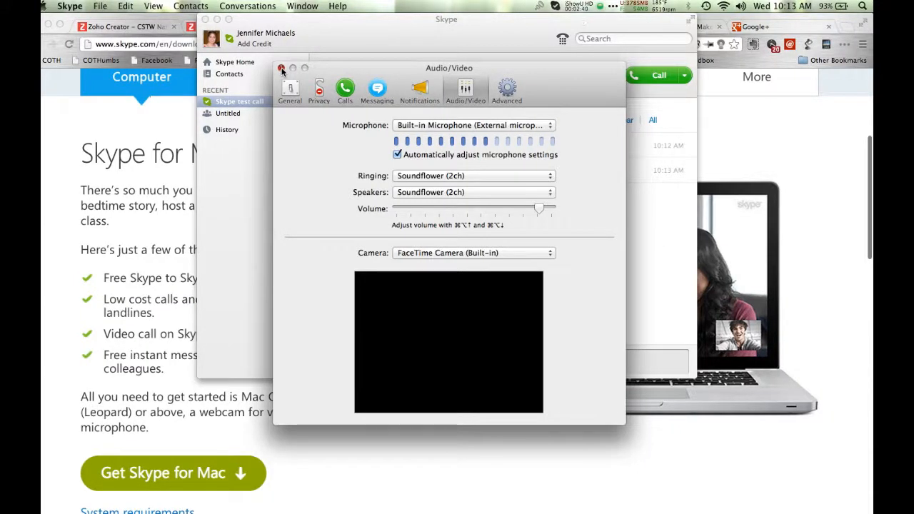
pyautogui.click(580, 6)
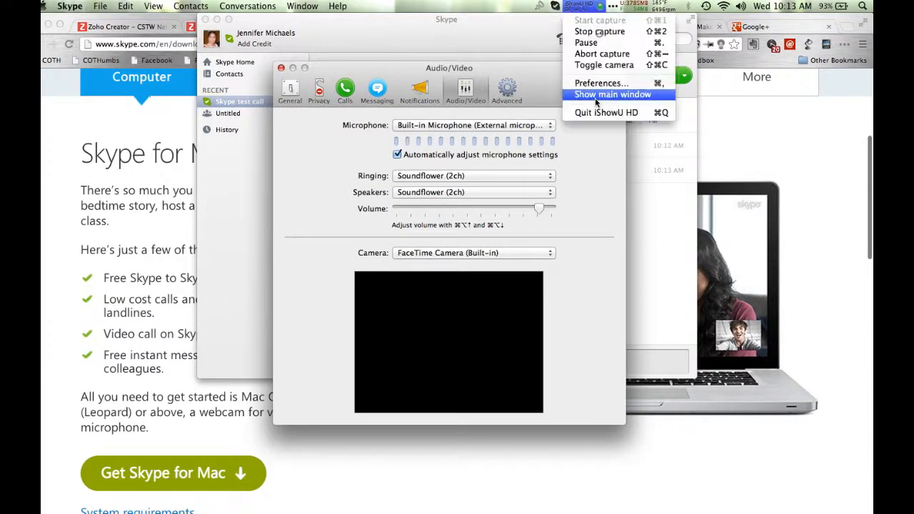